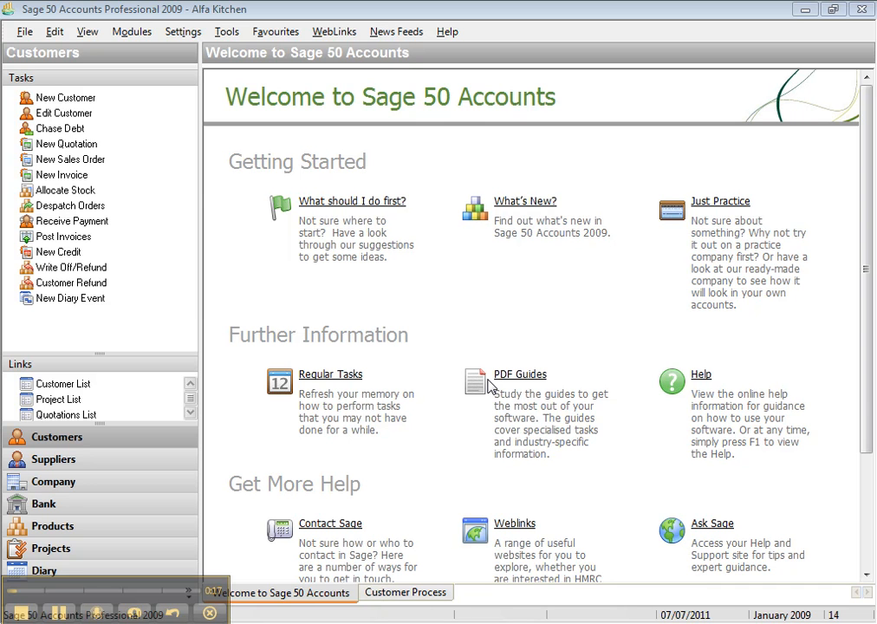
- Show the Customer Process workflow for Alfa Kitchen and list the alternative customer views
left_click(57, 436)
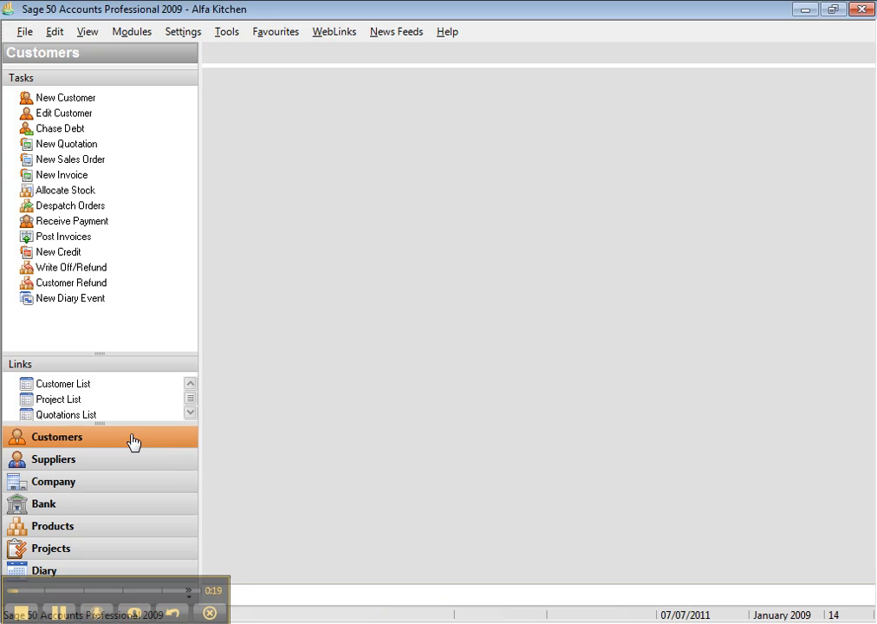
left_click(57, 436)
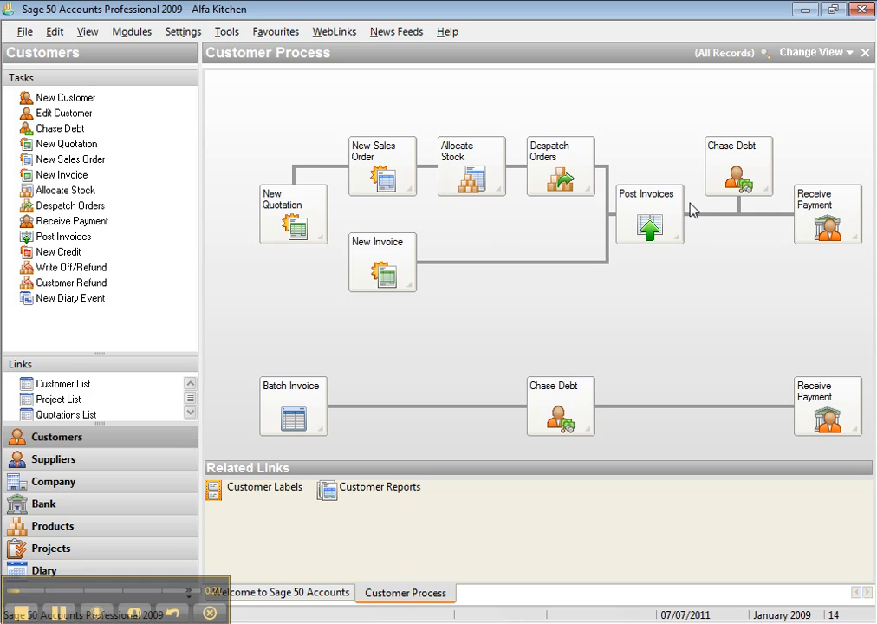
mouse_move(166, 426)
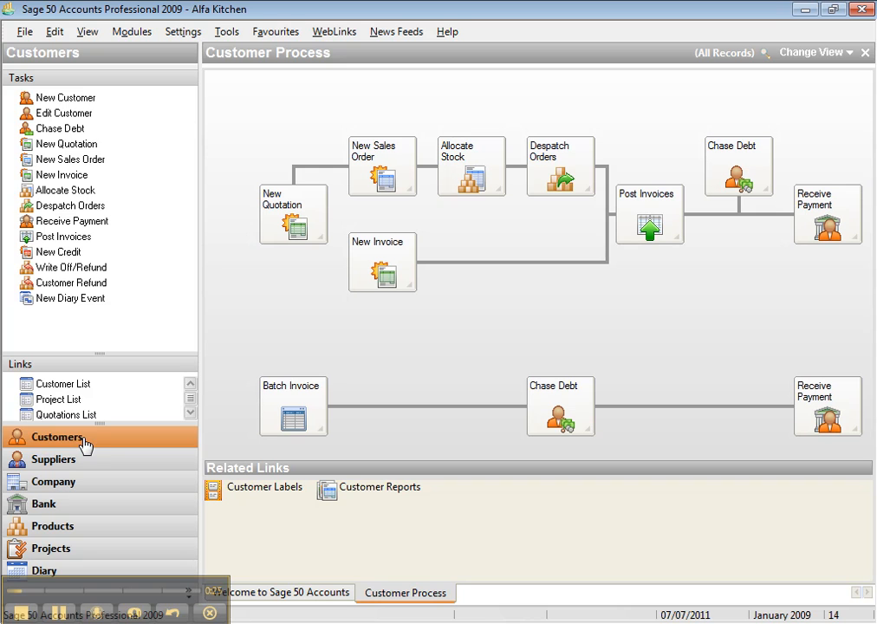
left_click(811, 52)
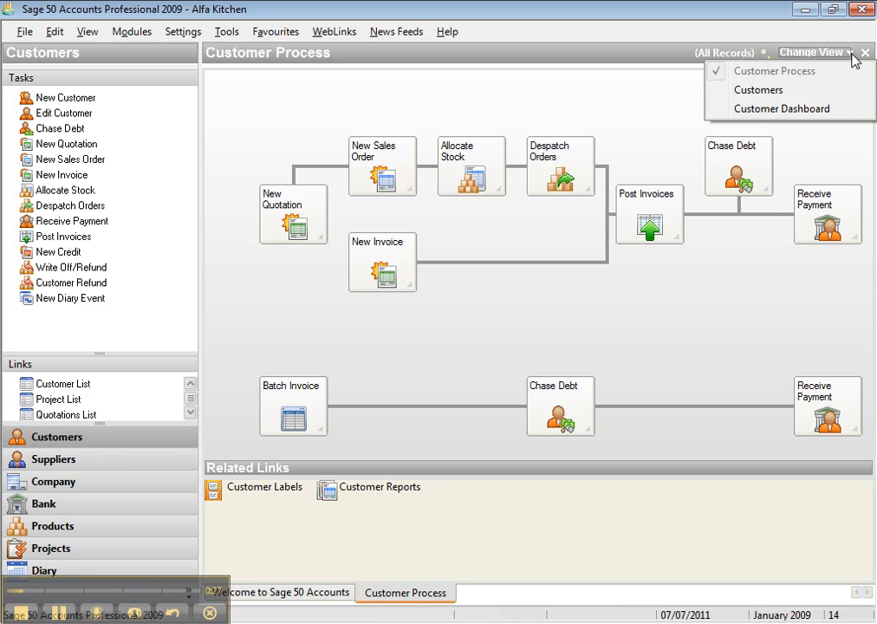
- Switch to the 12-account customer list, then open and close a blank customer record
left_click(759, 89)
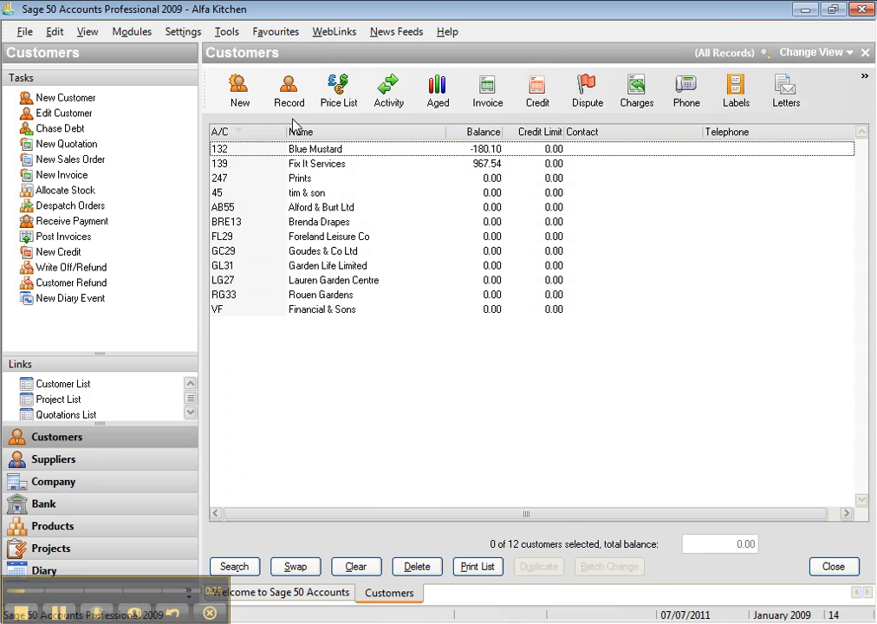
left_click(239, 90)
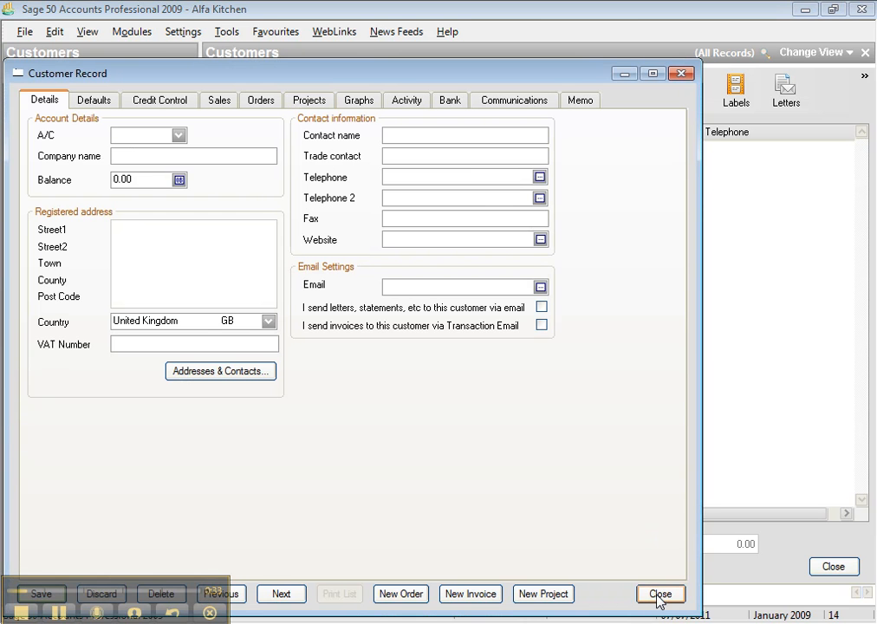
left_click(661, 594)
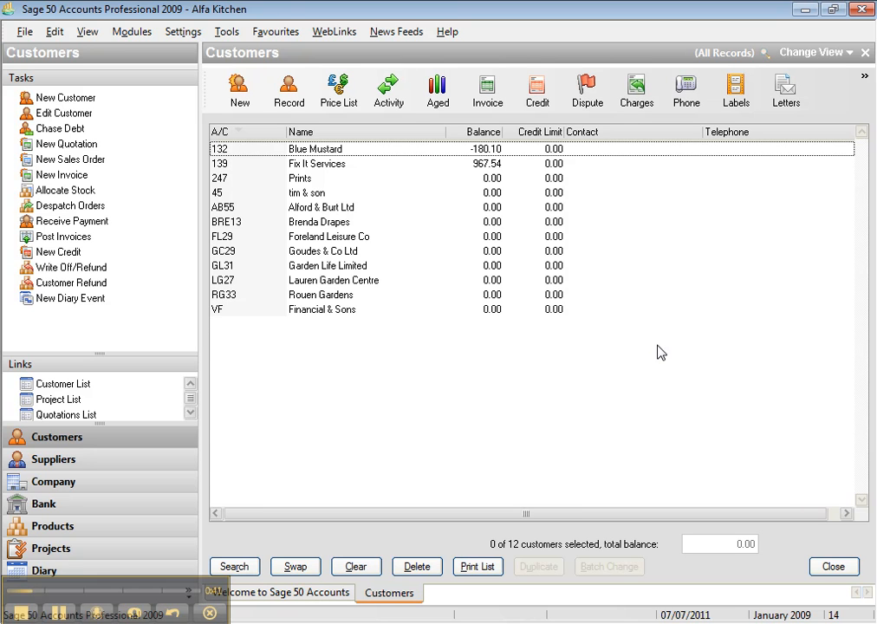
mouse_move(226, 245)
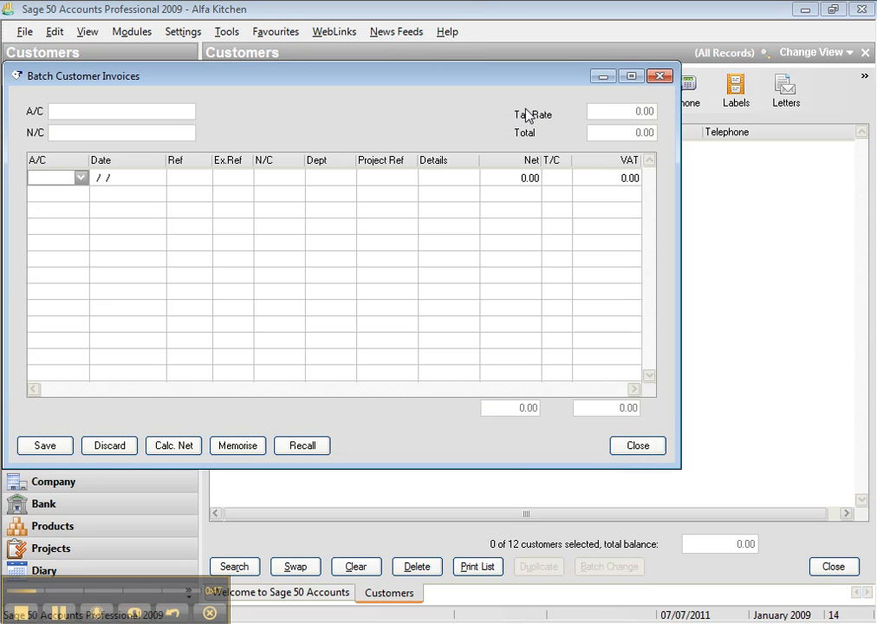
left_click(34, 178)
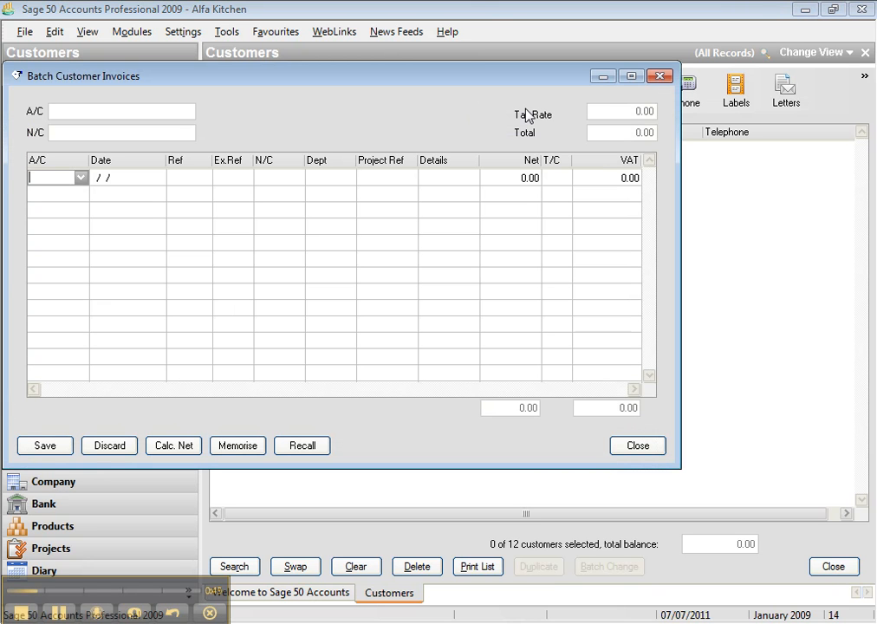
mouse_move(620, 425)
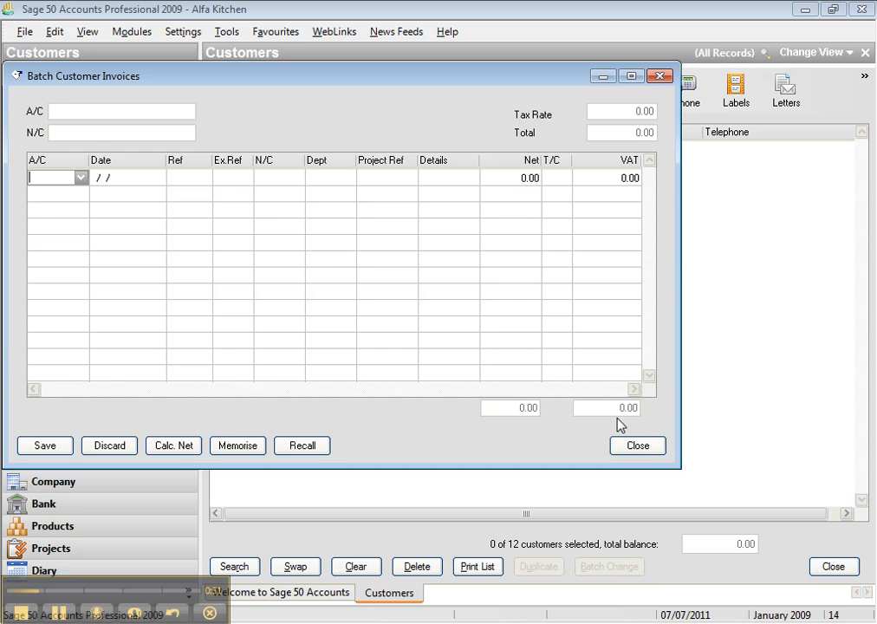
left_click(637, 446)
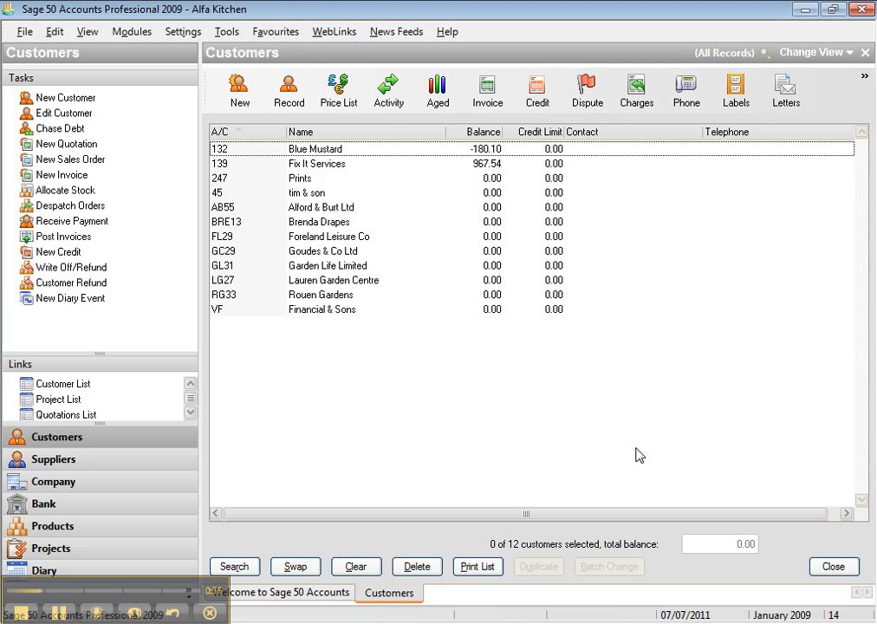
mouse_move(536, 90)
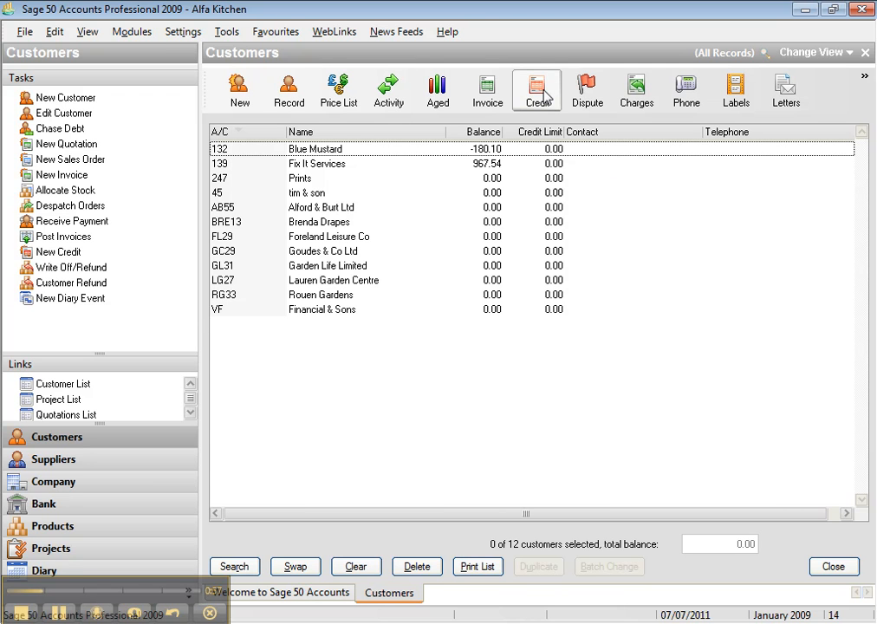
mouse_move(661, 317)
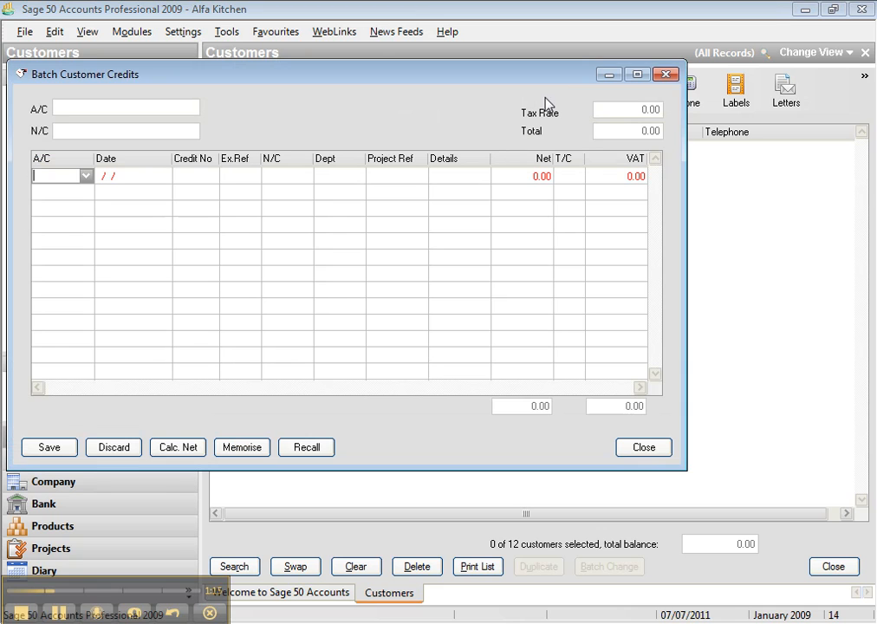
mouse_move(494, 158)
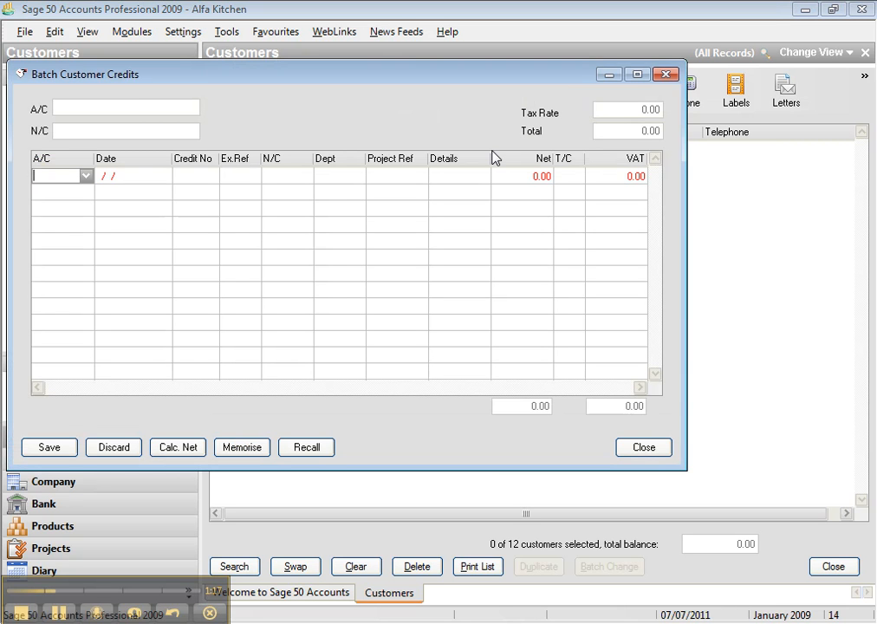
mouse_move(217, 352)
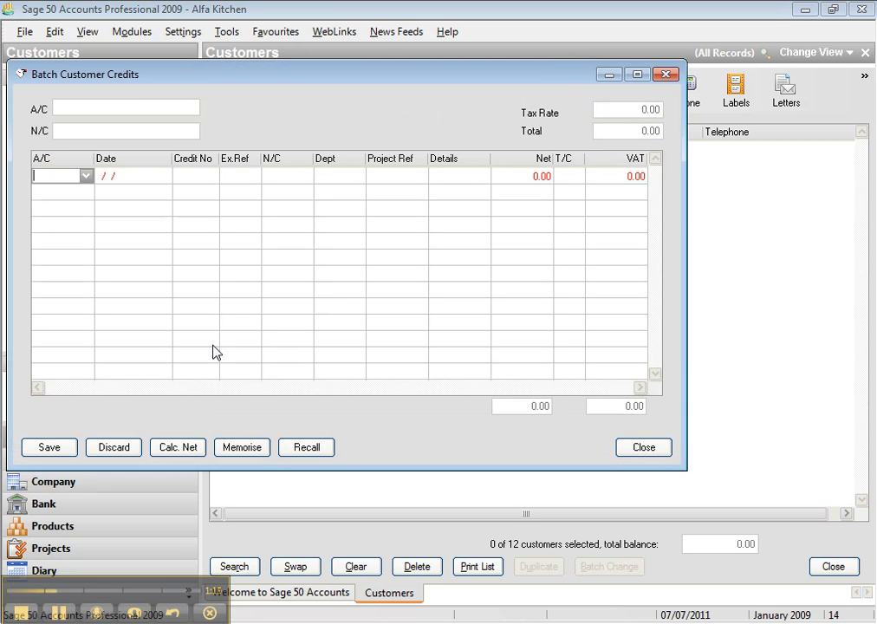
left_click(643, 448)
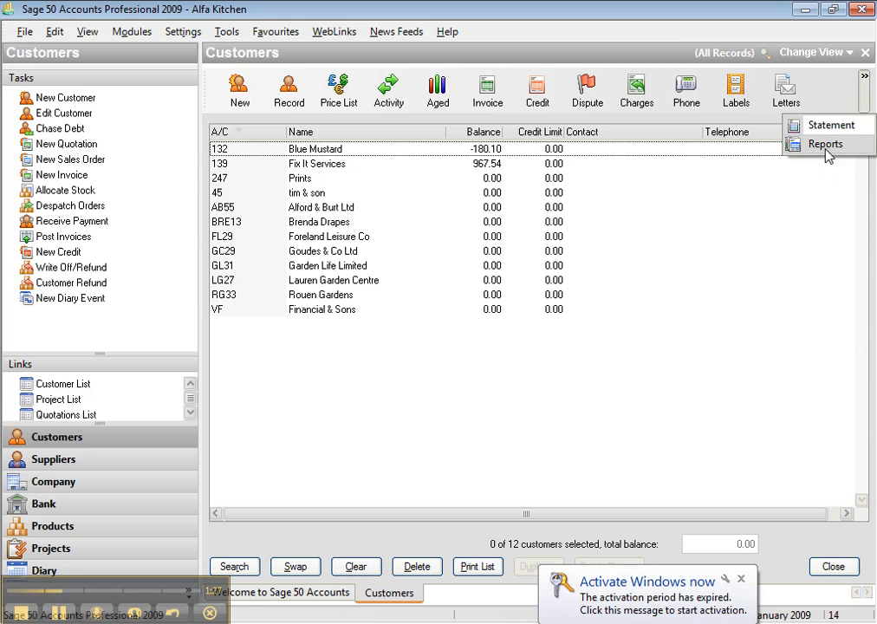
left_click(825, 144)
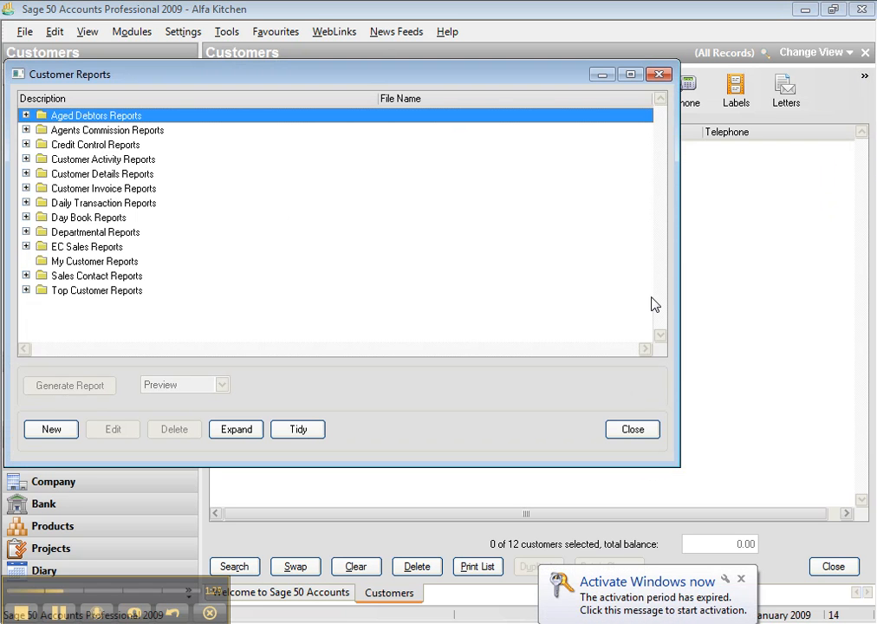
left_click(632, 429)
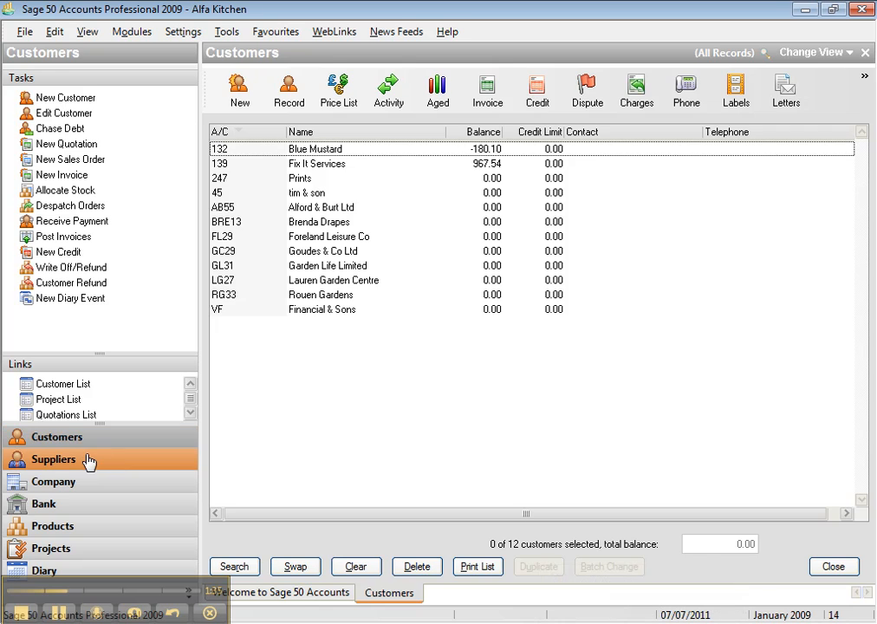
- Go to Suppliers and close the blank supplier record to show the eight-supplier list
left_click(54, 459)
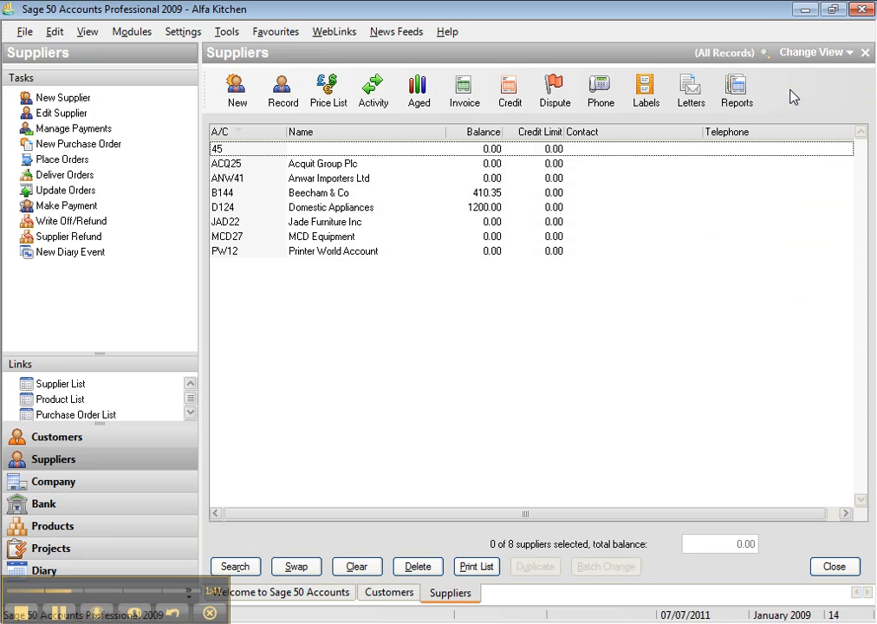
mouse_move(596, 276)
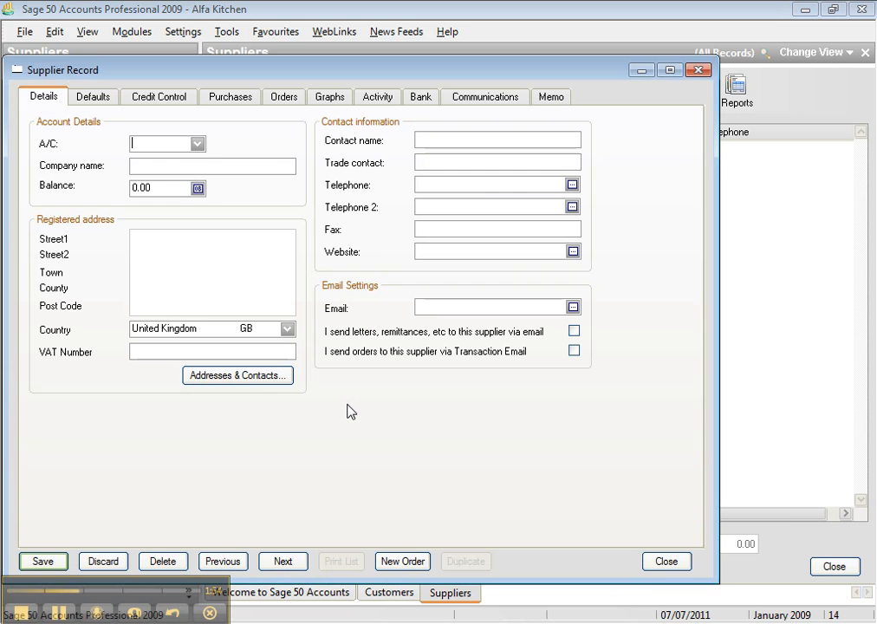
mouse_move(5, 611)
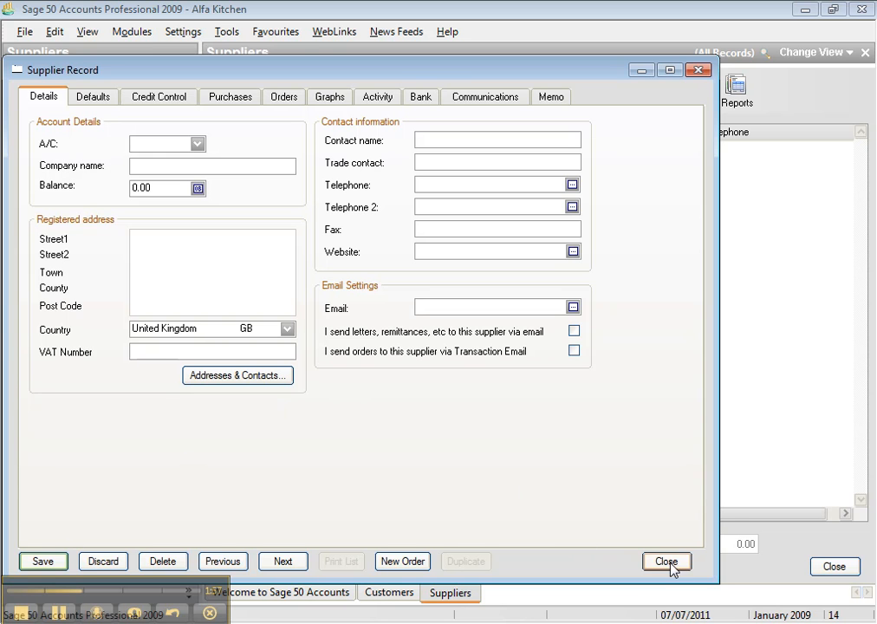
left_click(667, 562)
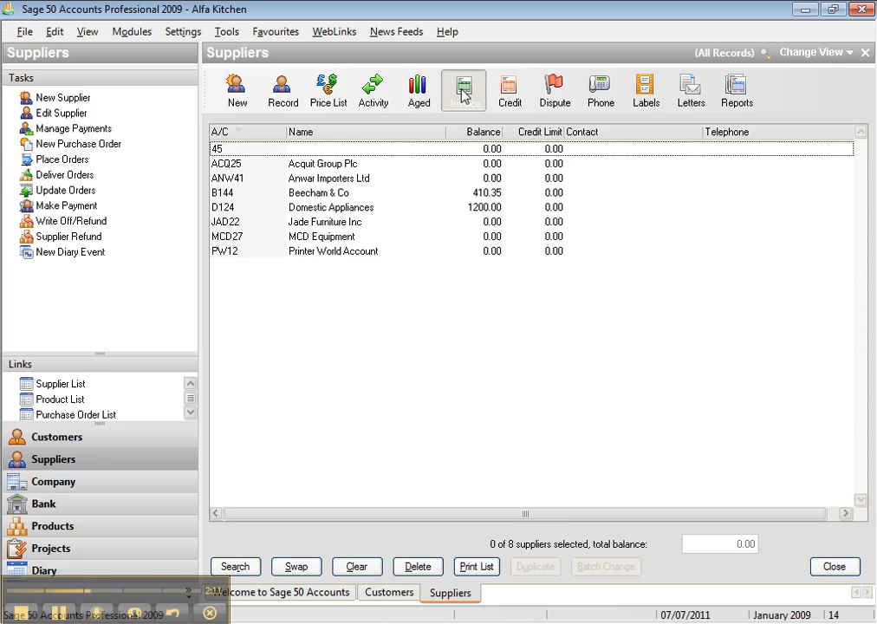
left_click(464, 90)
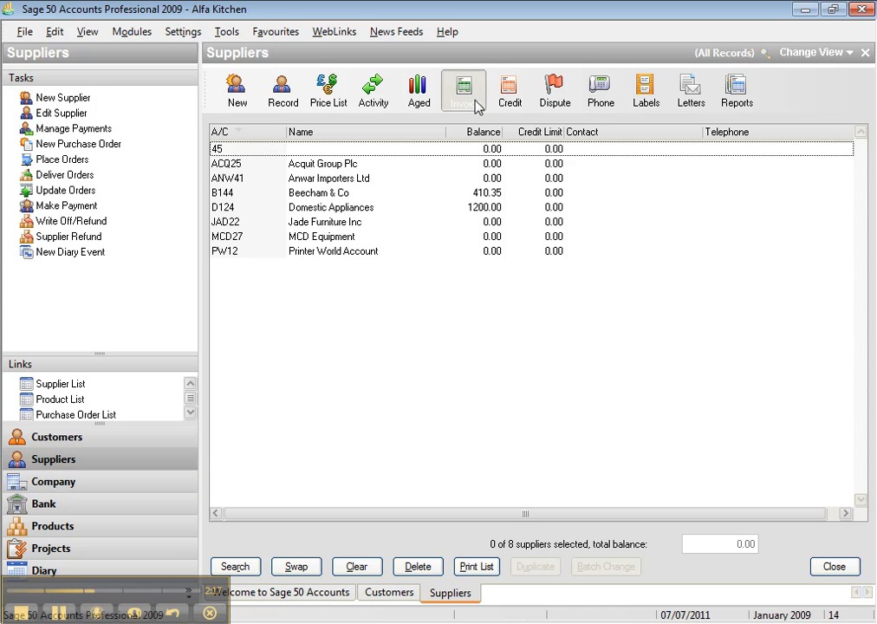
left_click(463, 90)
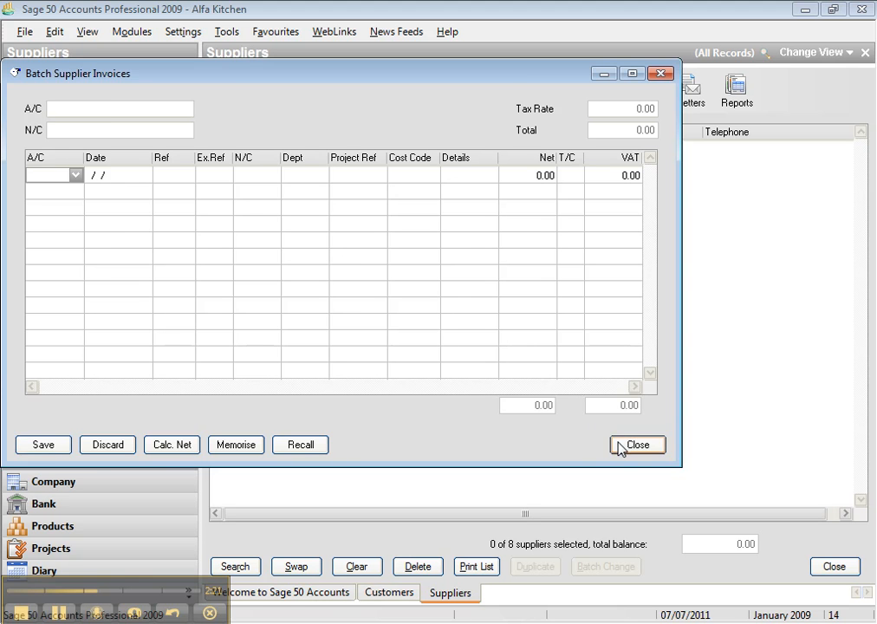
left_click(637, 444)
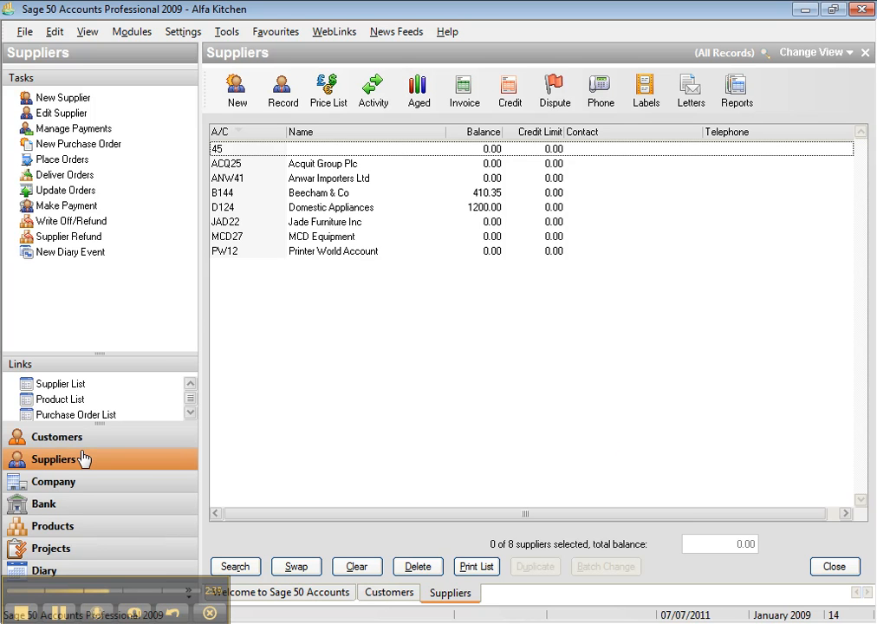
left_click(509, 91)
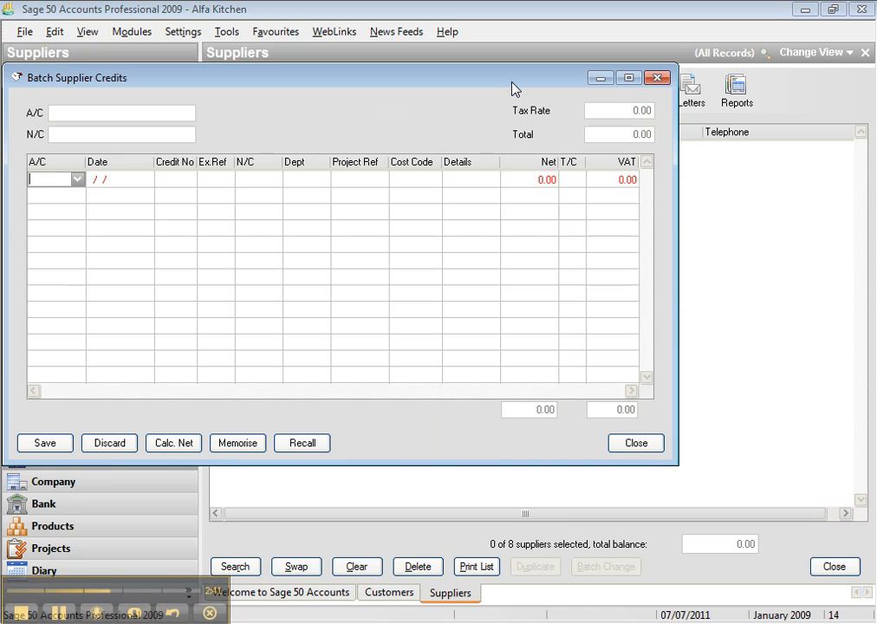
mouse_move(706, 333)
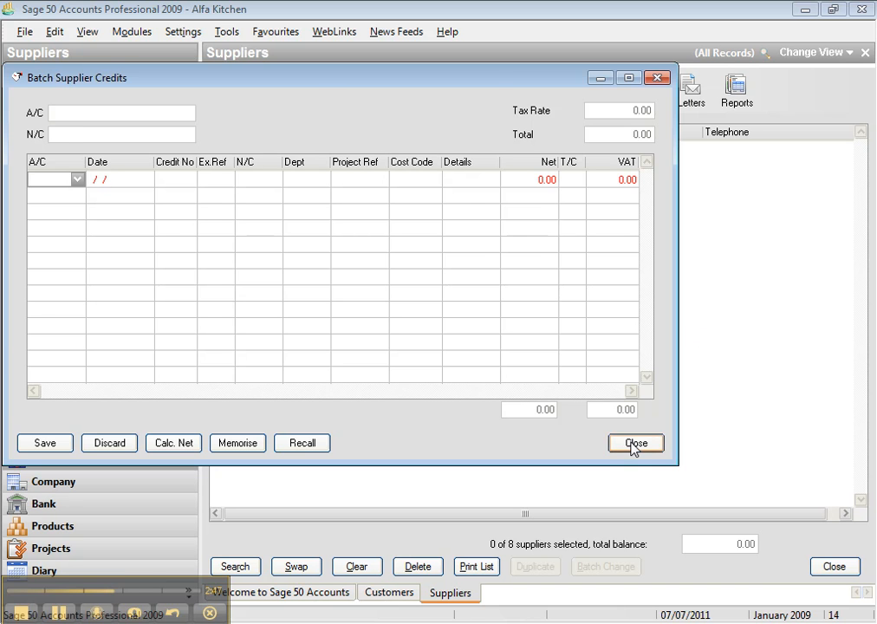
left_click(635, 443)
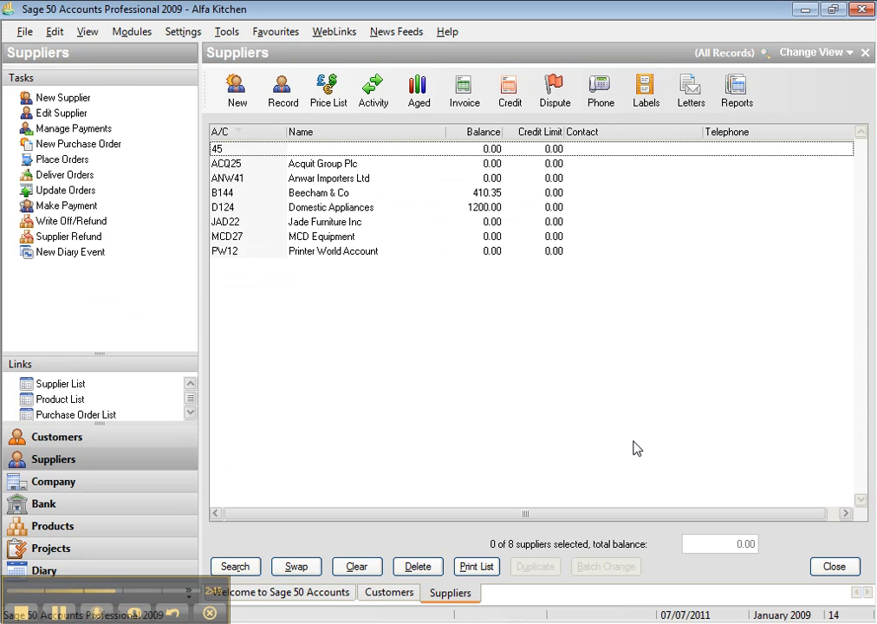
mouse_move(689, 216)
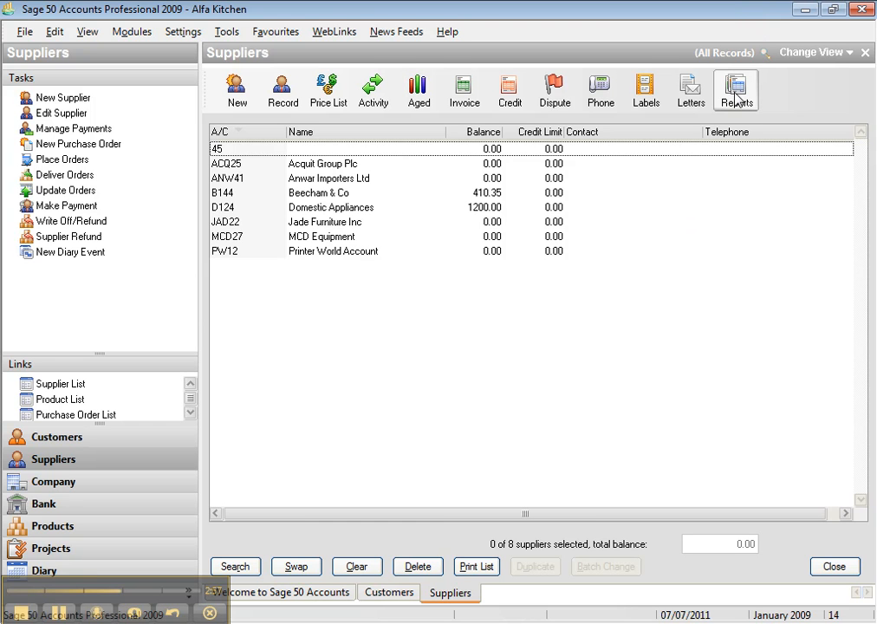
mouse_move(723, 262)
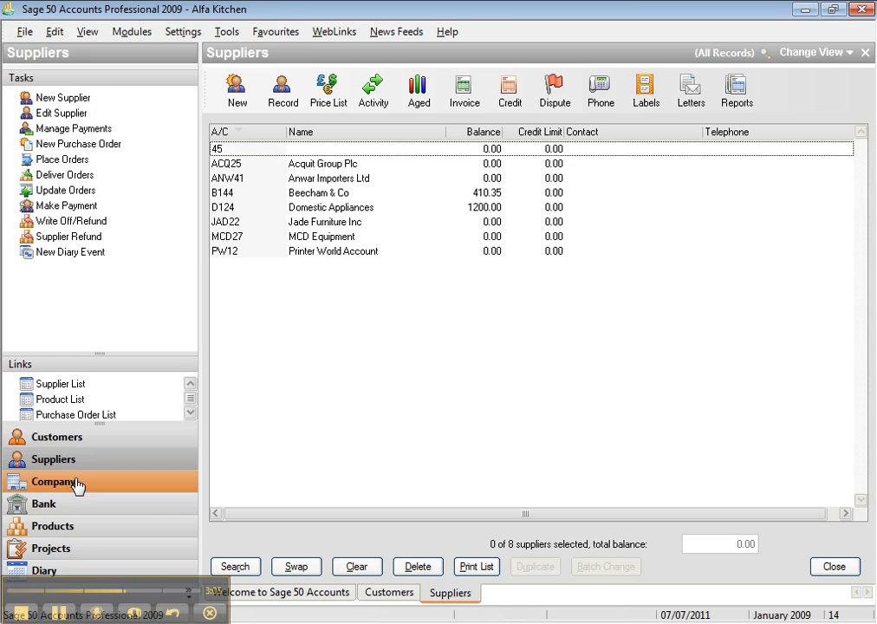
- View the Company Nominal Ledger totals, then move on to the six-account Bank list
left_click(53, 481)
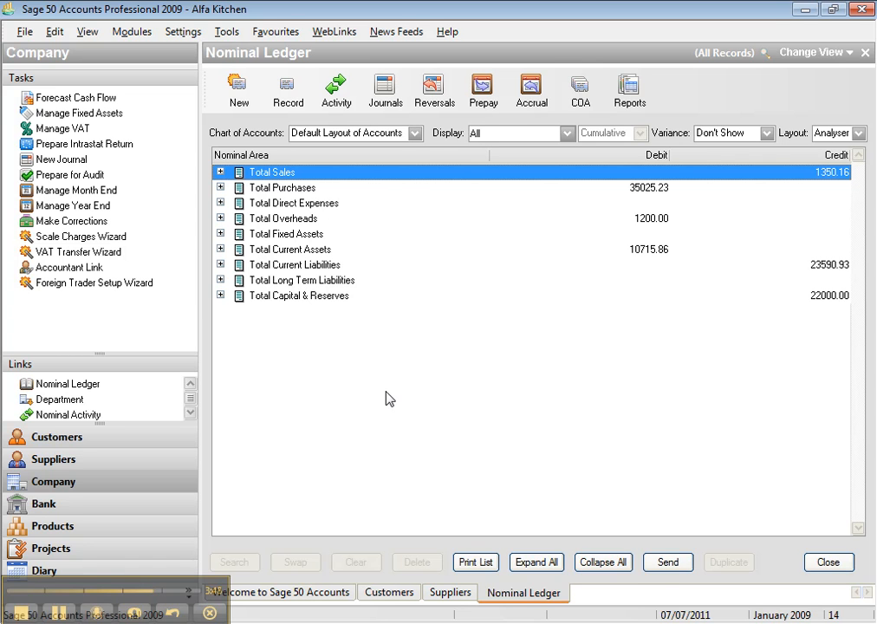
left_click(43, 504)
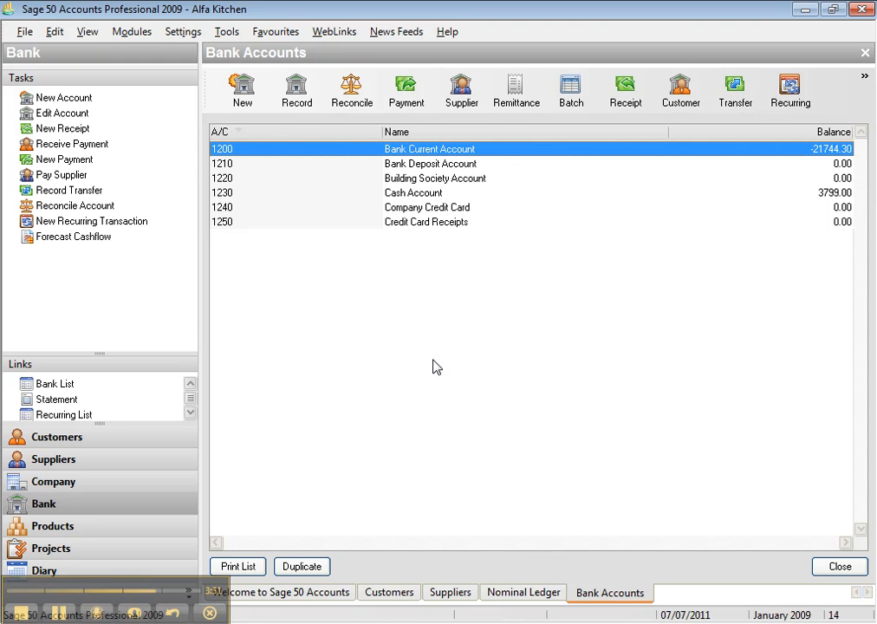
mouse_move(371, 49)
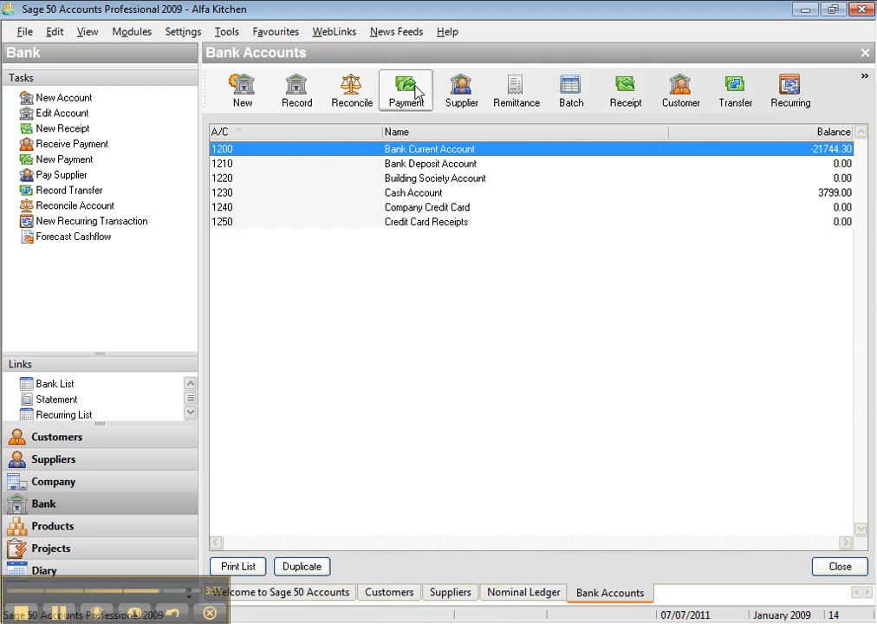
left_click(405, 89)
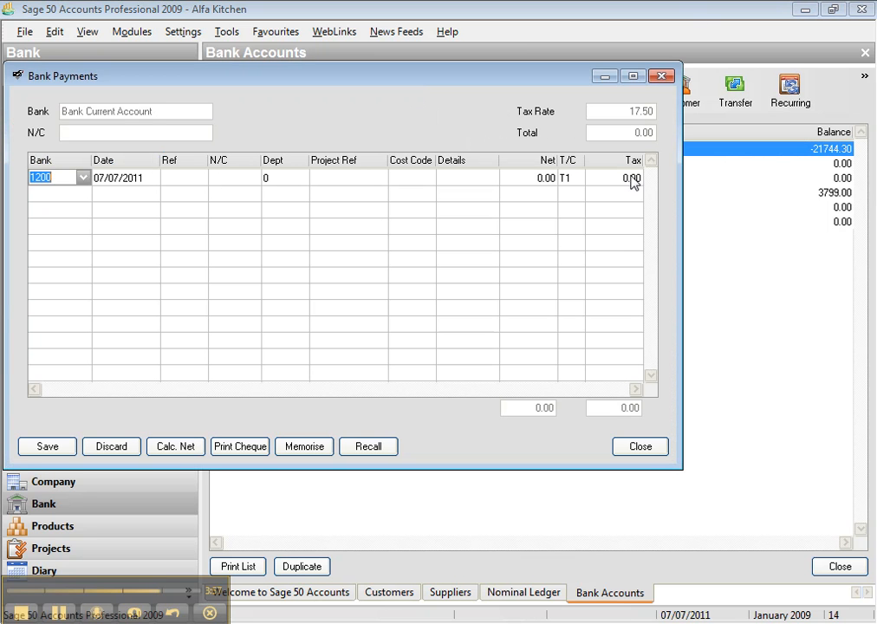
mouse_move(628, 260)
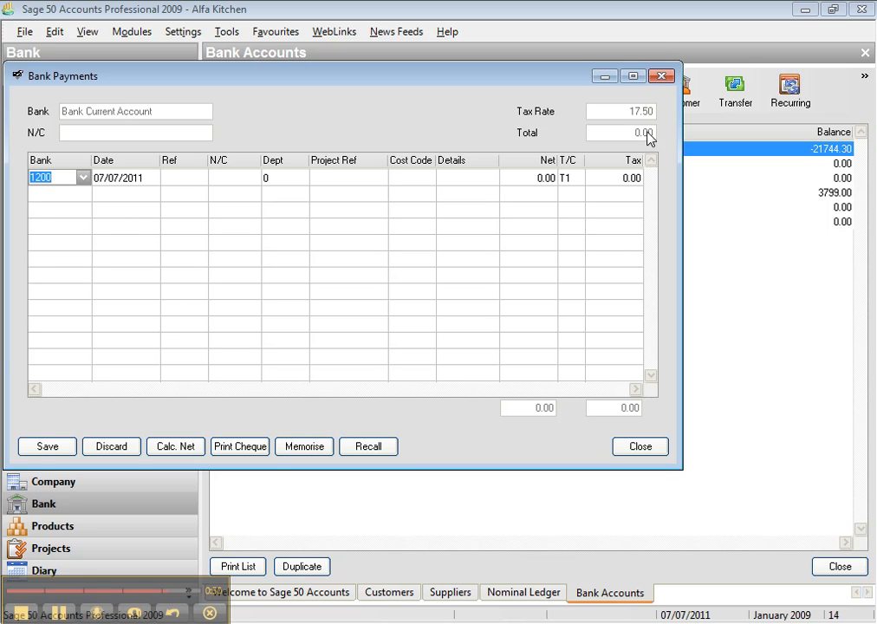
left_click(639, 446)
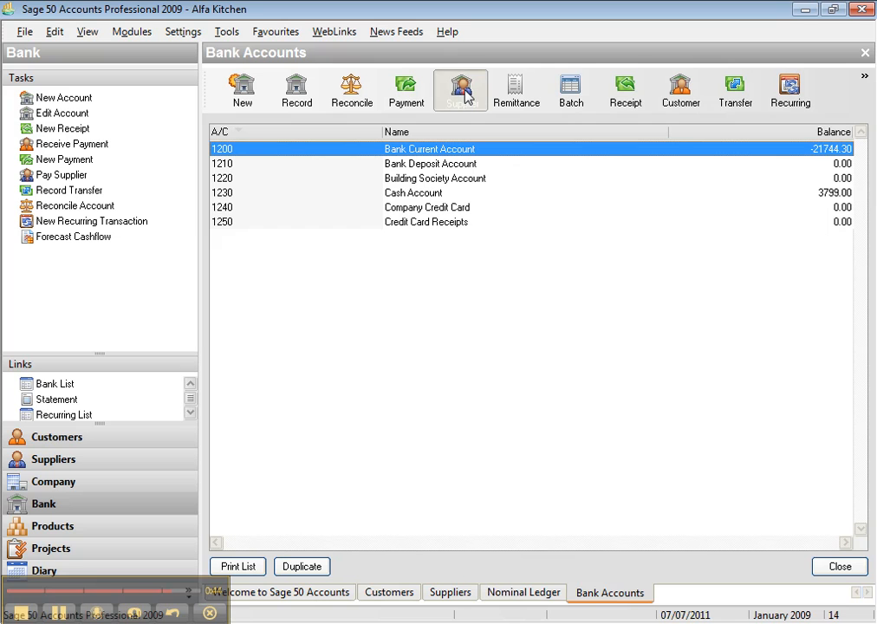
mouse_move(516, 284)
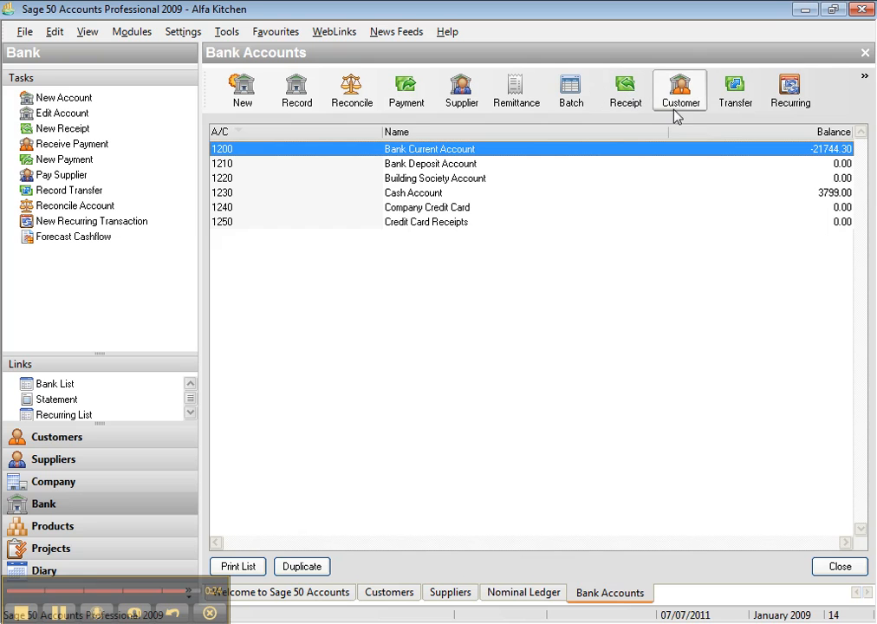
mouse_move(684, 112)
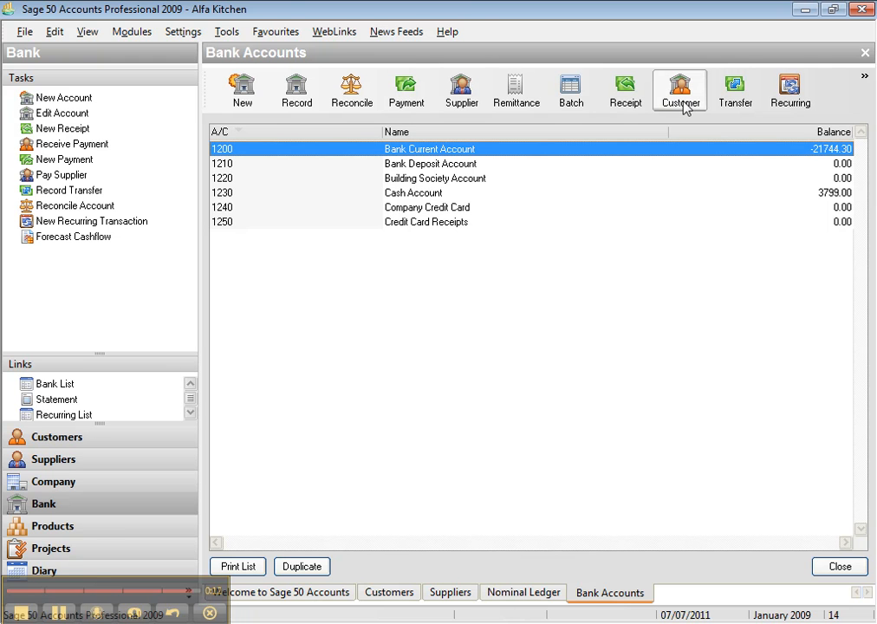
mouse_move(546, 331)
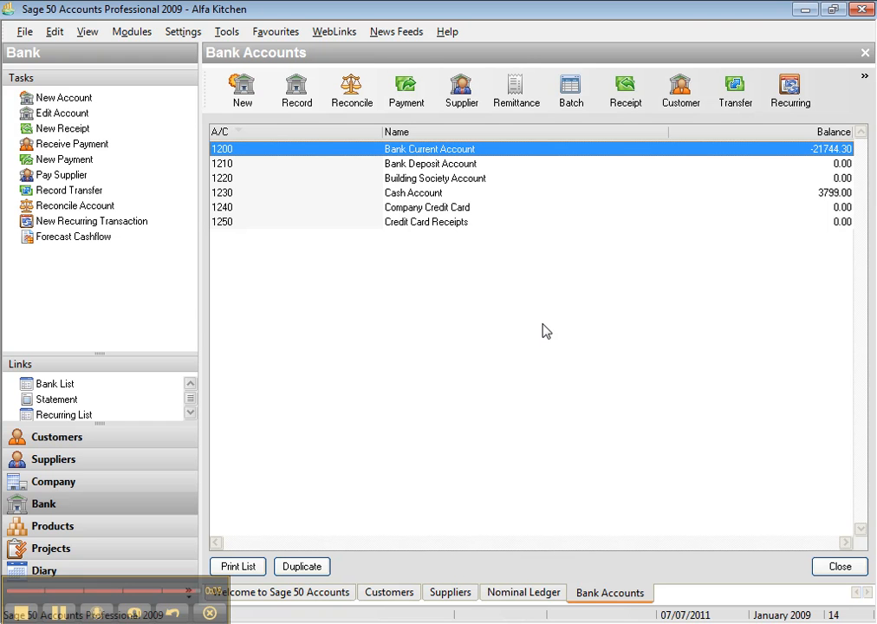